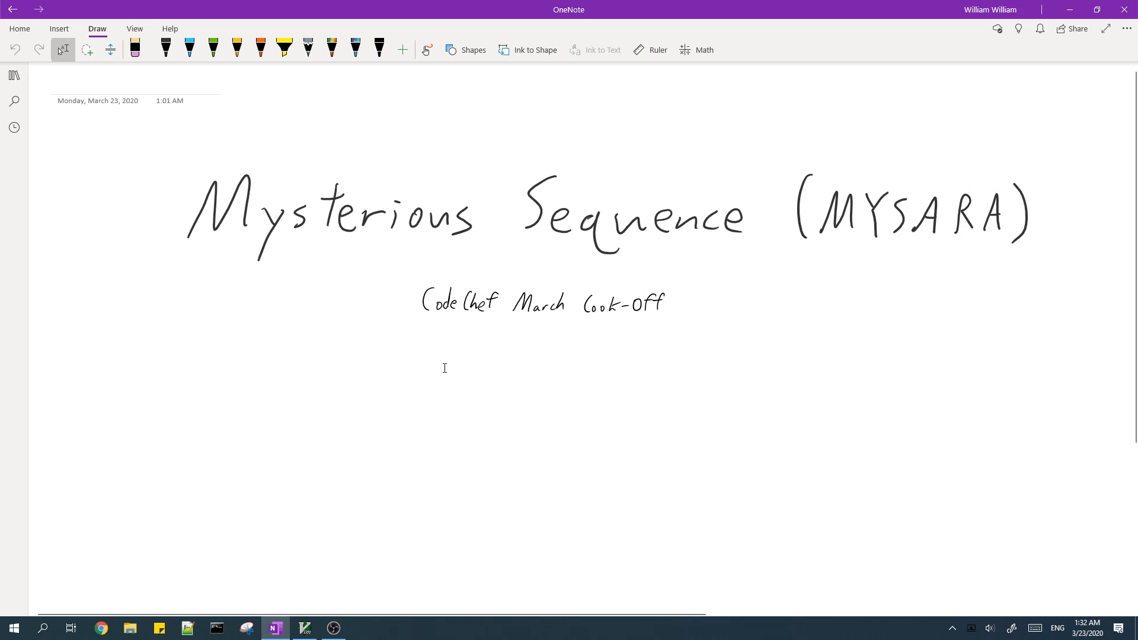
# Step: Highlight bit columns on the B_i subset of B_{i+1} page showing good and bad examples
pyautogui.click(796, 348)
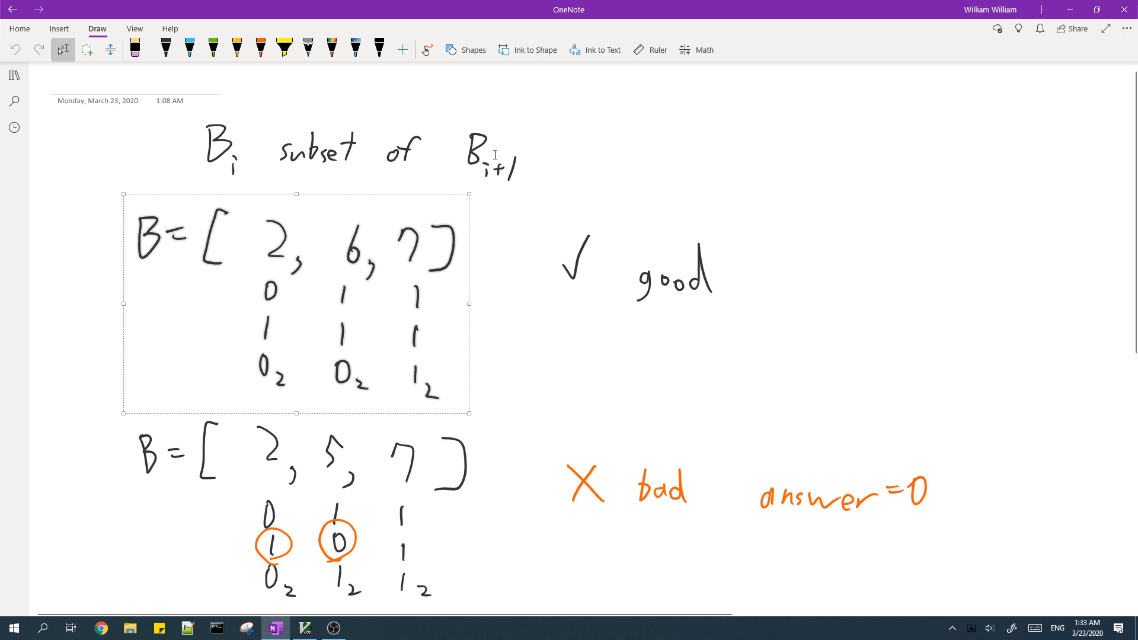
pyautogui.rightClick(218, 290)
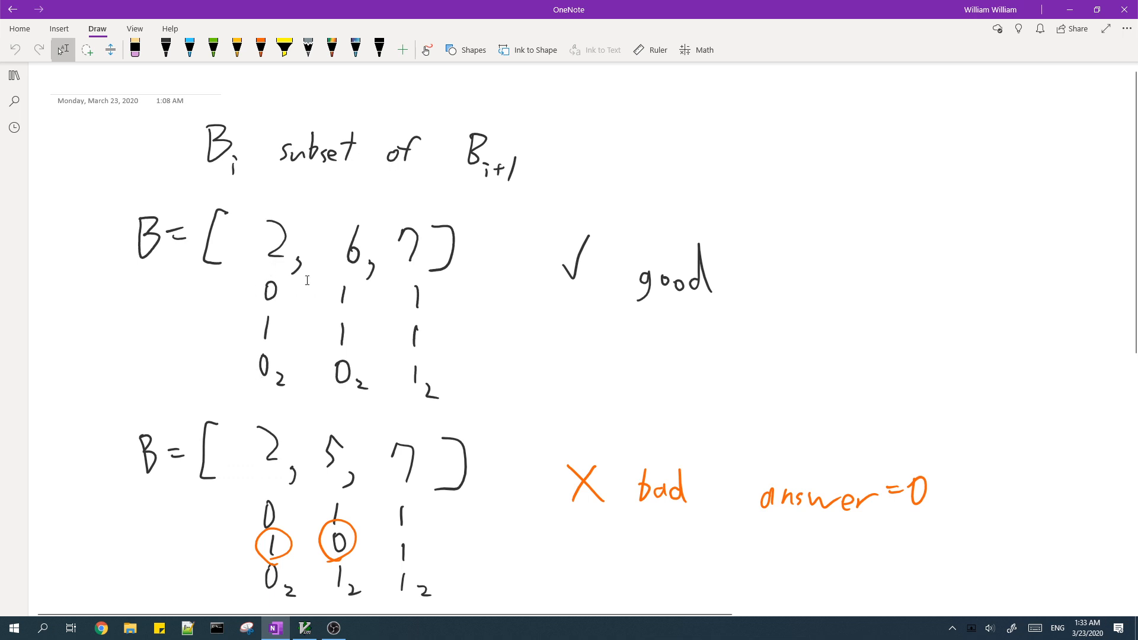
pyautogui.moveTo(296, 302)
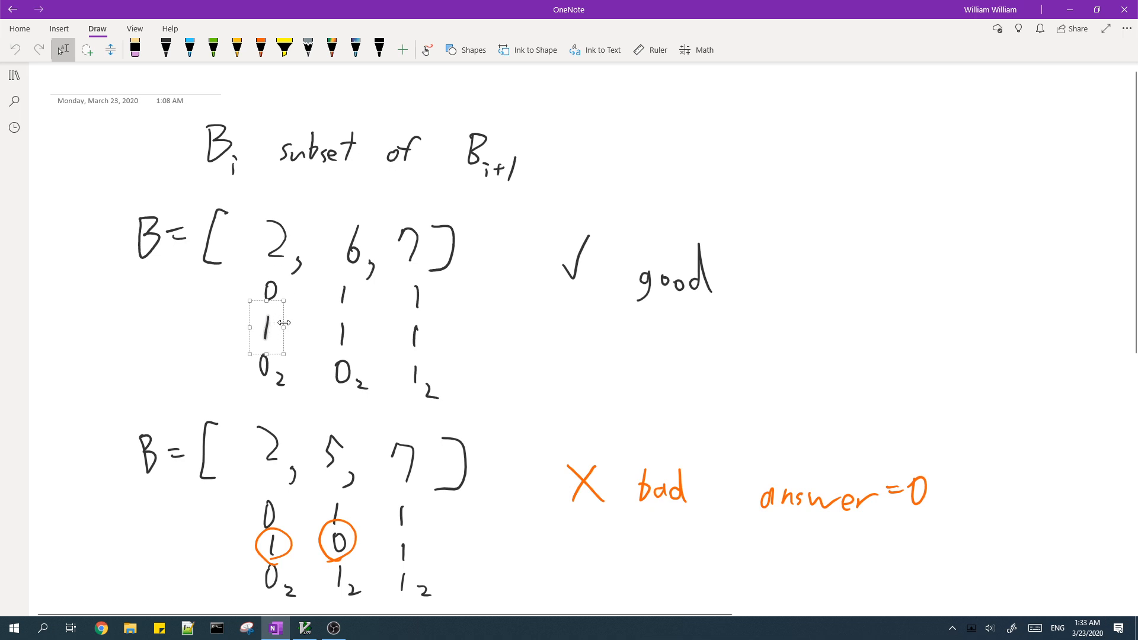
pyautogui.moveTo(330, 286)
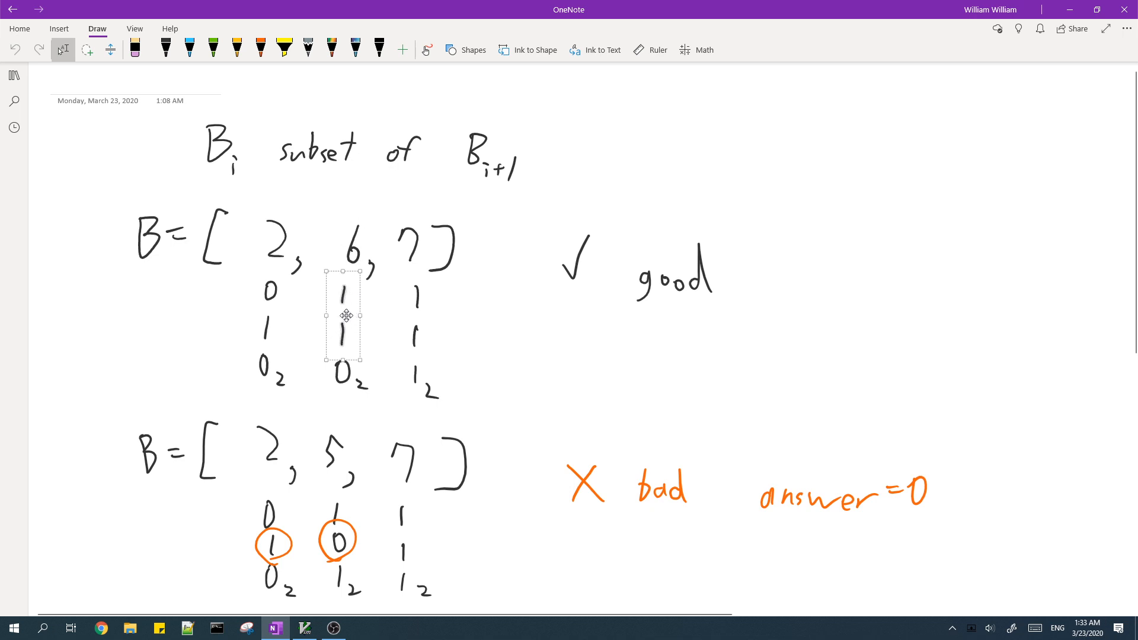
pyautogui.moveTo(345, 315); pyautogui.dragTo(412, 327)
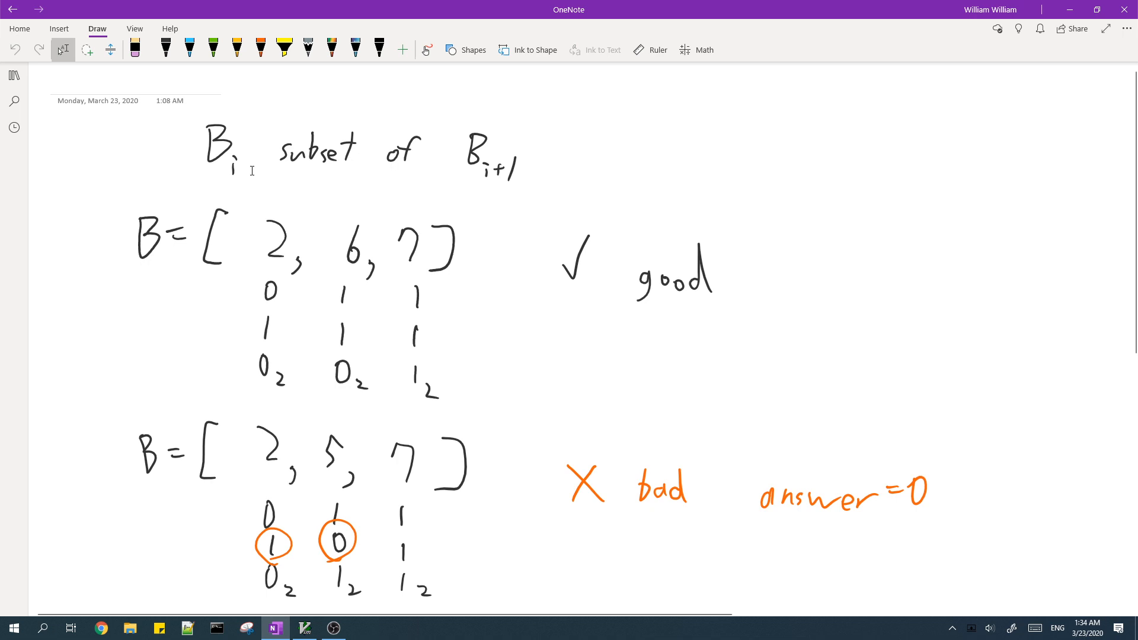
pyautogui.moveTo(351, 480)
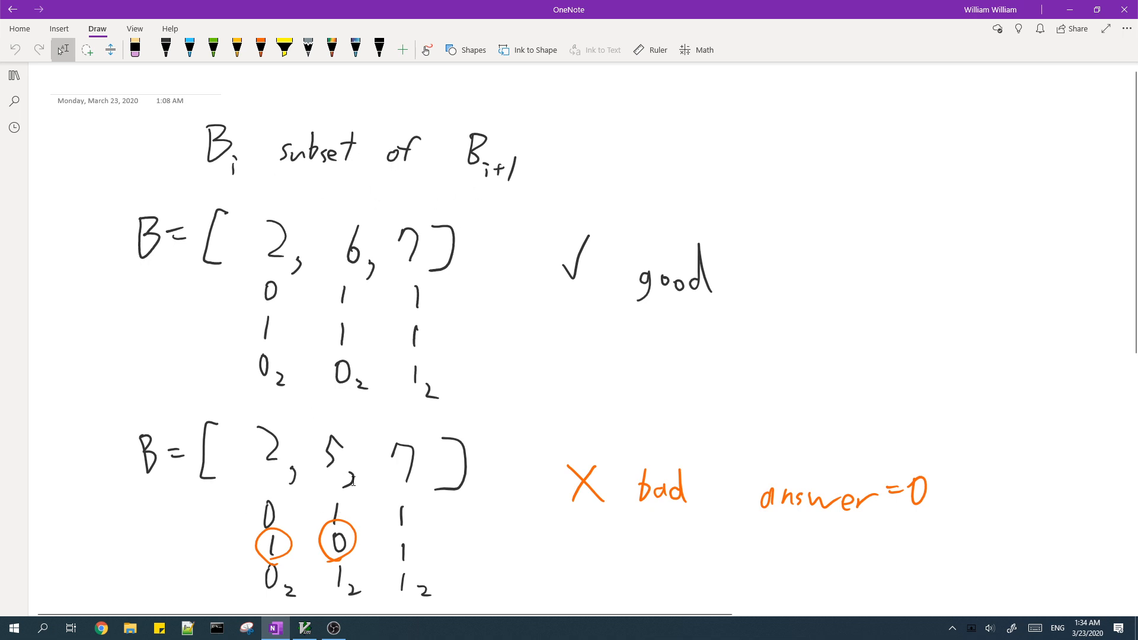
pyautogui.moveTo(399, 491)
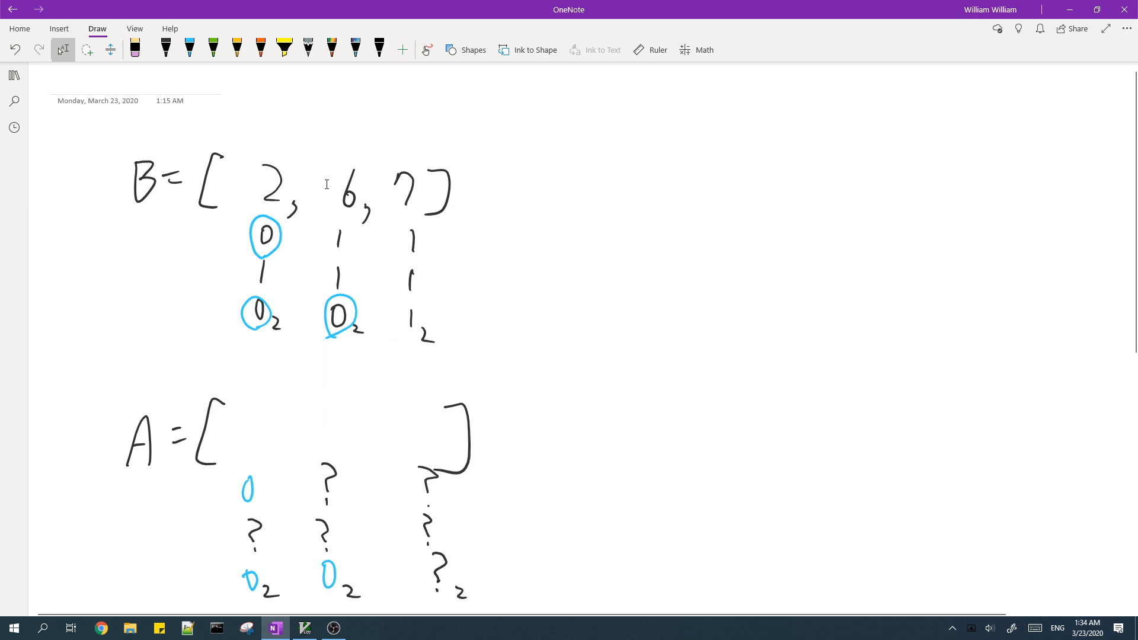
pyautogui.moveTo(264, 440)
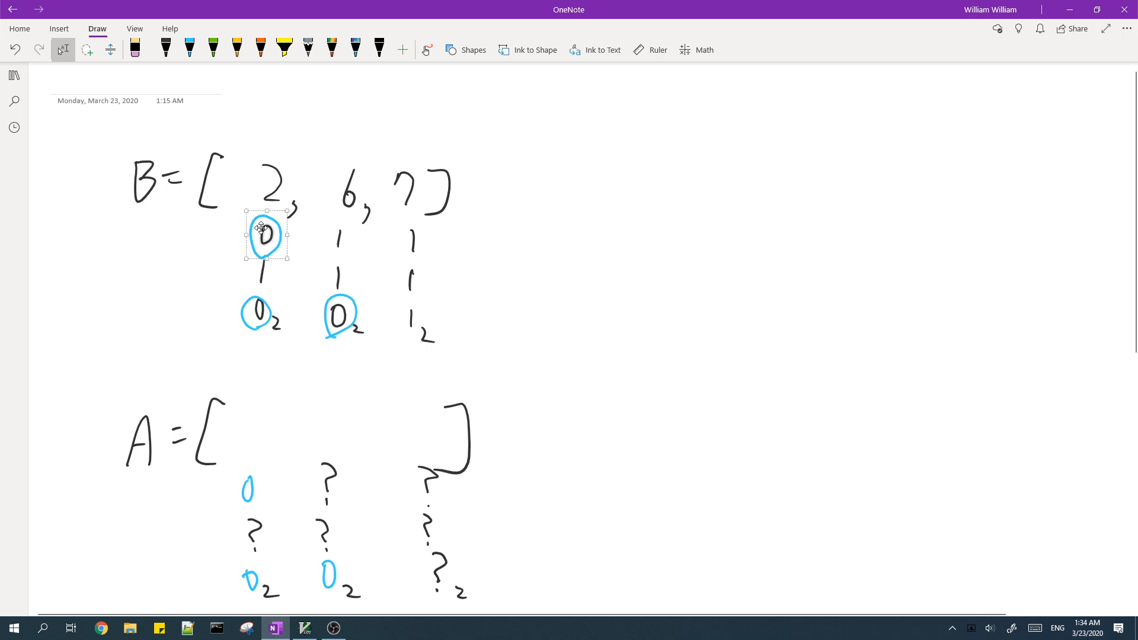
pyautogui.moveTo(272, 291)
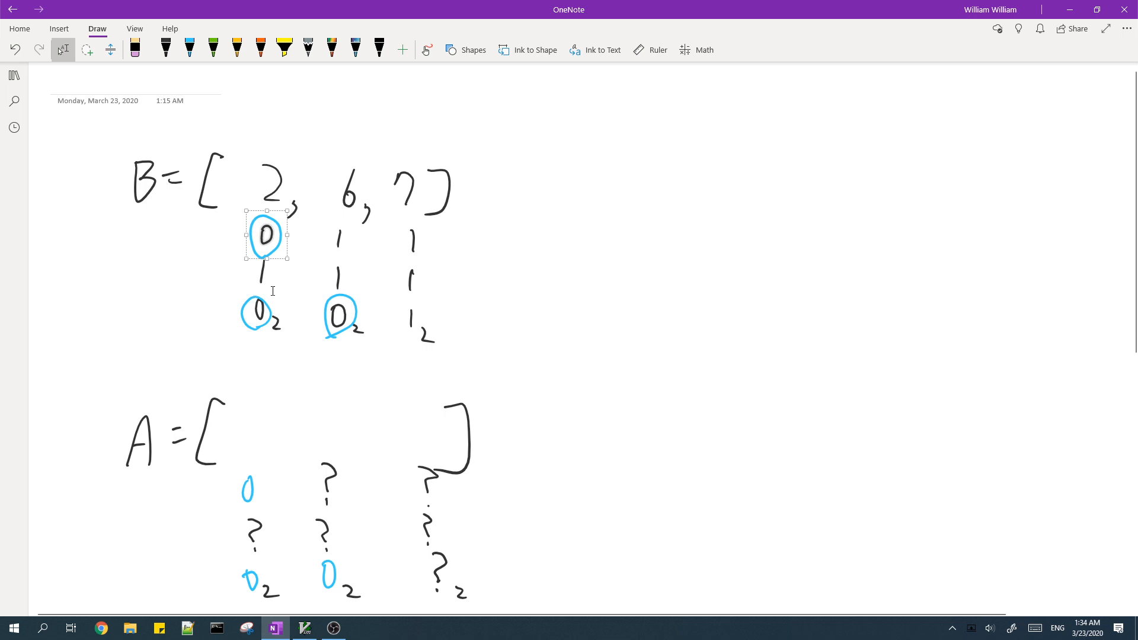
pyautogui.moveTo(294, 286)
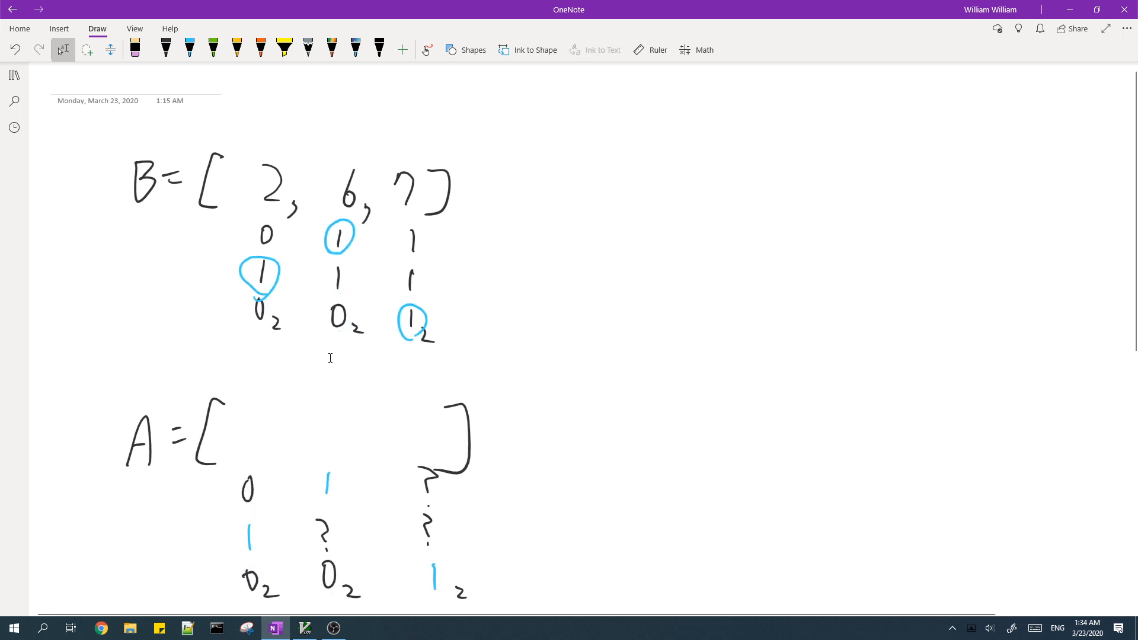
pyautogui.moveTo(318, 256)
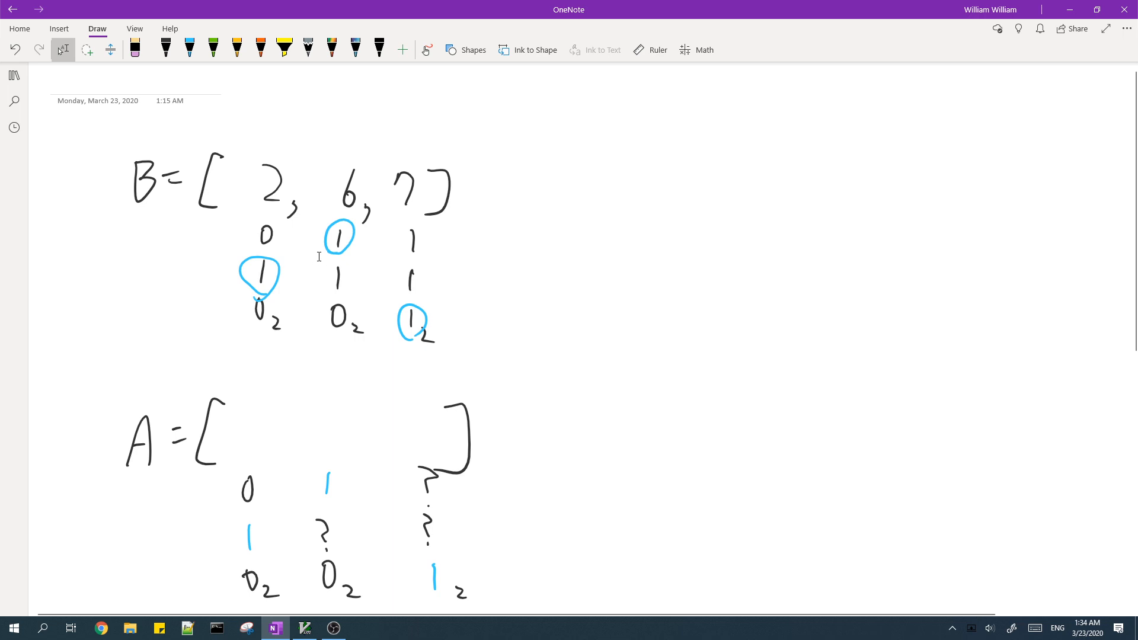
pyautogui.moveTo(328, 254)
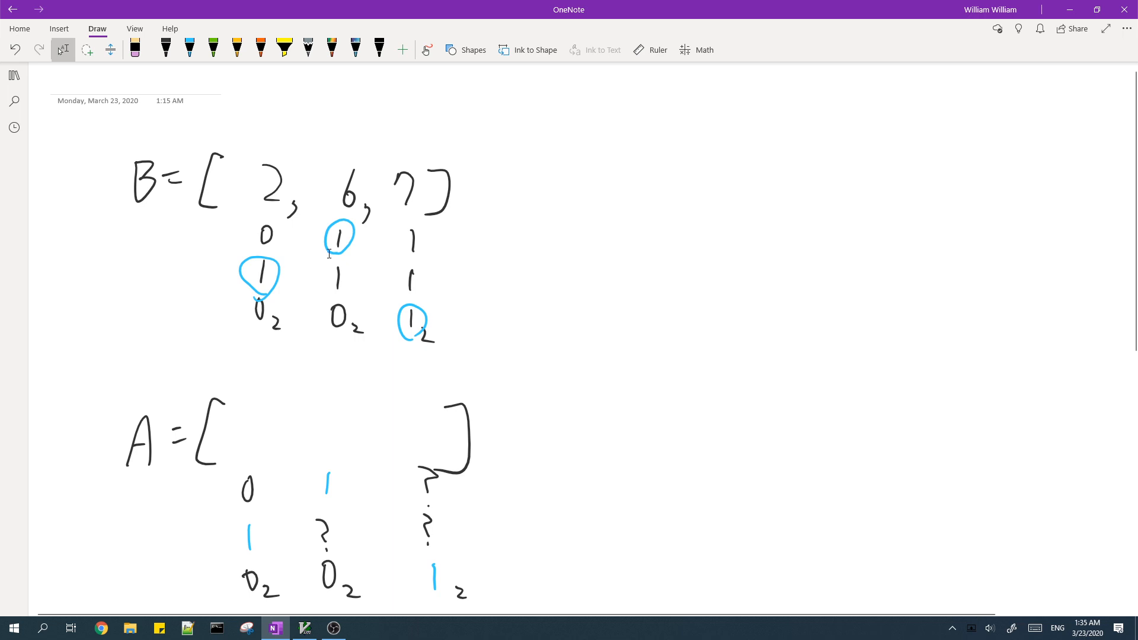
pyautogui.moveTo(458, 252)
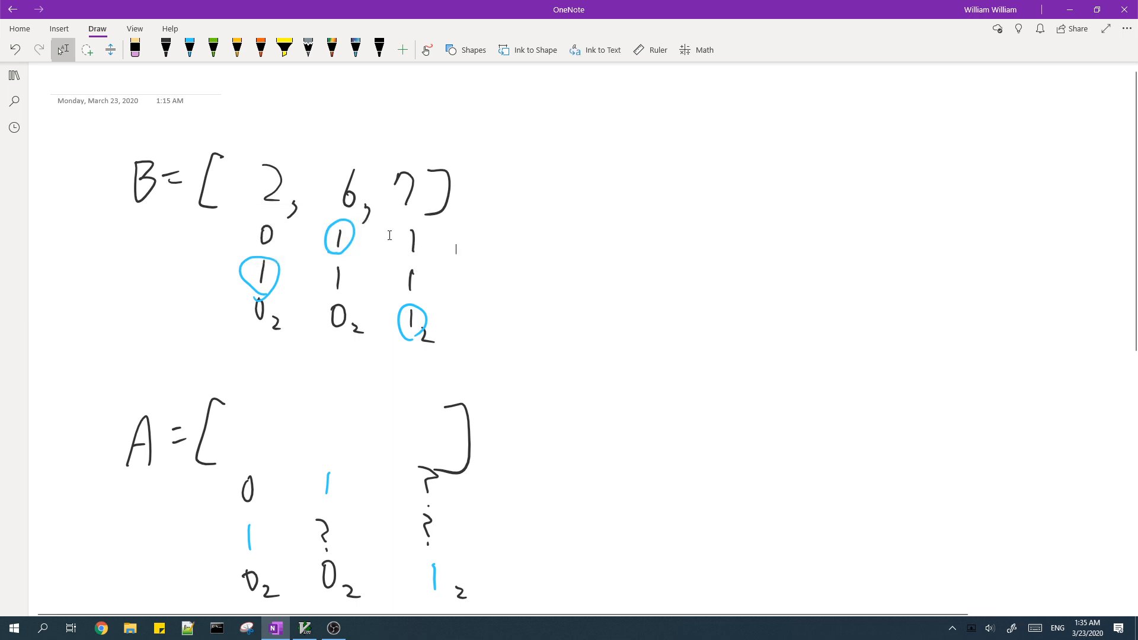
# Step: Mark the deciding bits of B = [2, 6, 7] and the matching forced bits in A
pyautogui.click(339, 236)
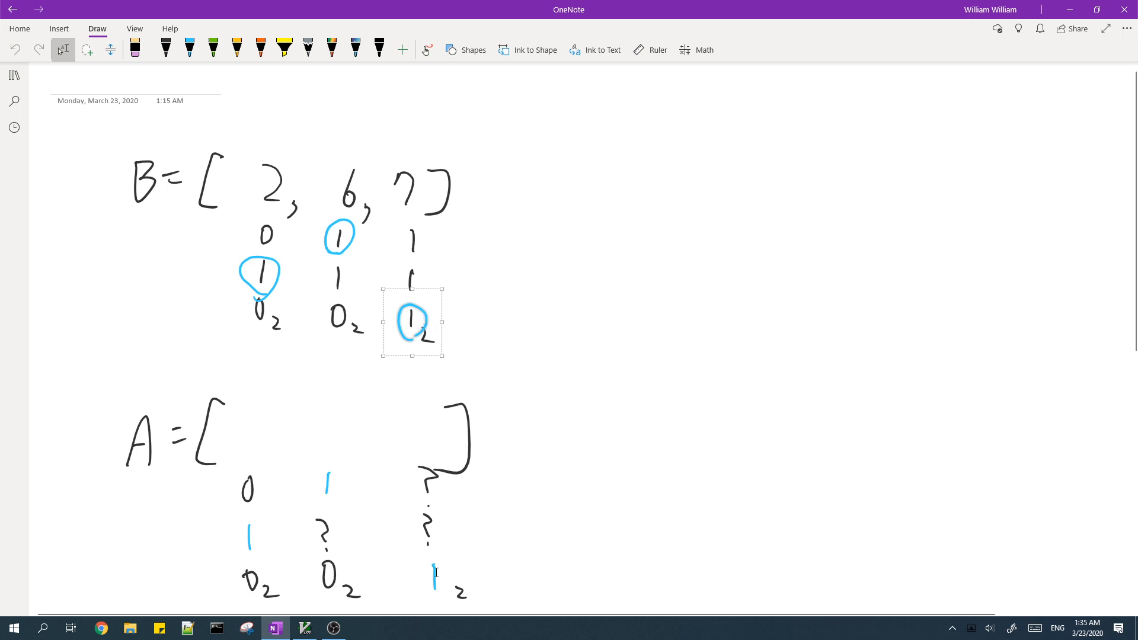
pyautogui.moveTo(412, 319); pyautogui.dragTo(433, 567)
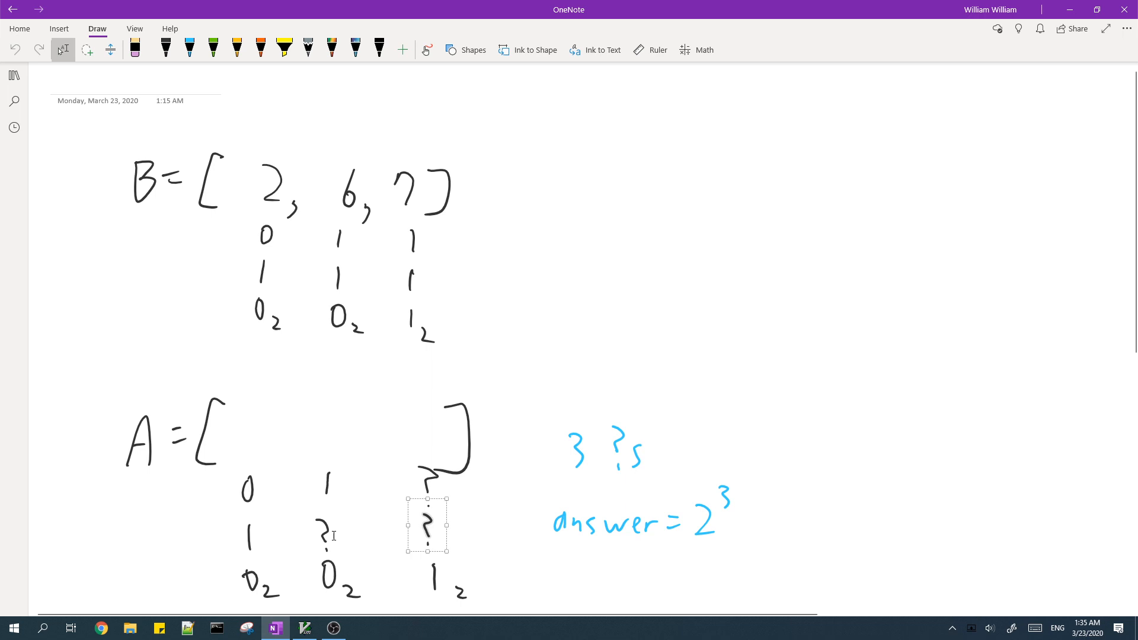
pyautogui.moveTo(348, 533)
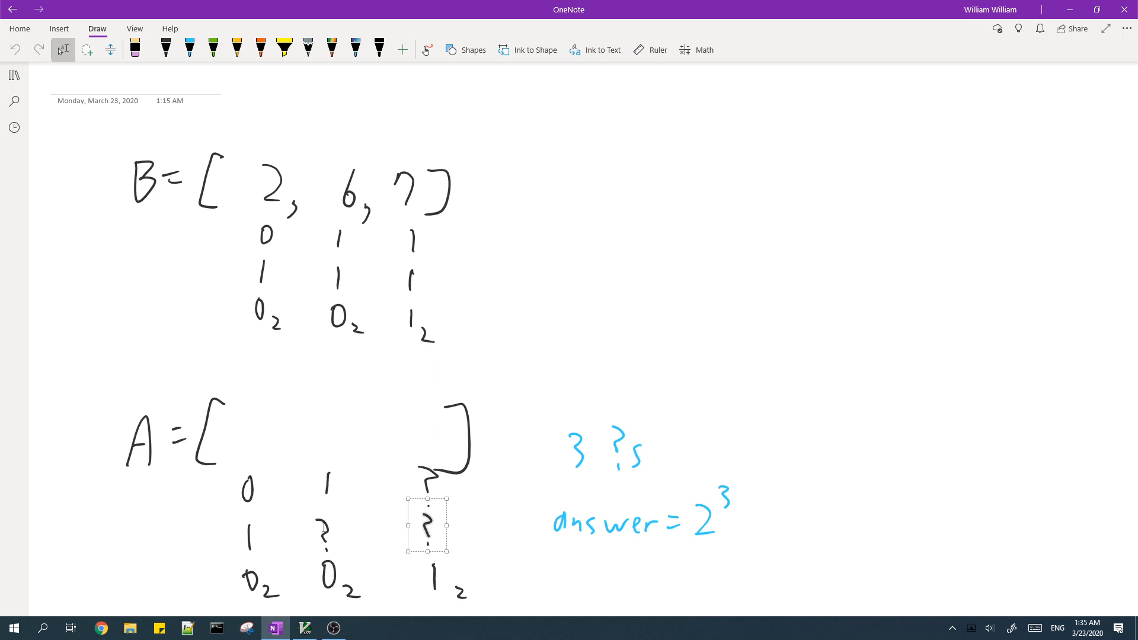
pyautogui.moveTo(431, 499)
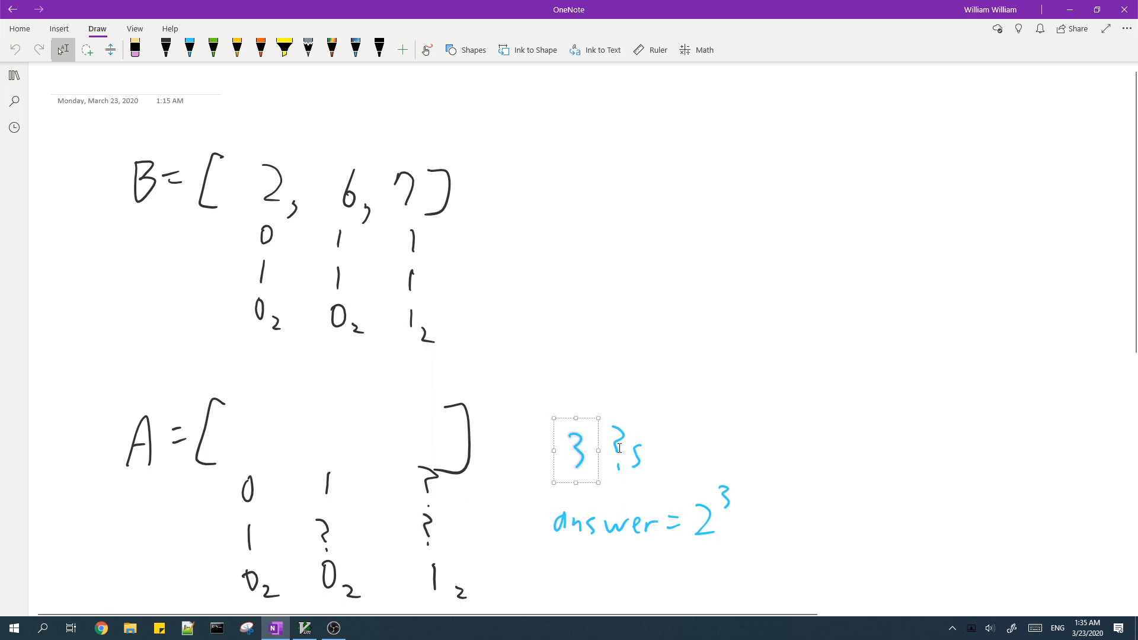
pyautogui.moveTo(319, 531)
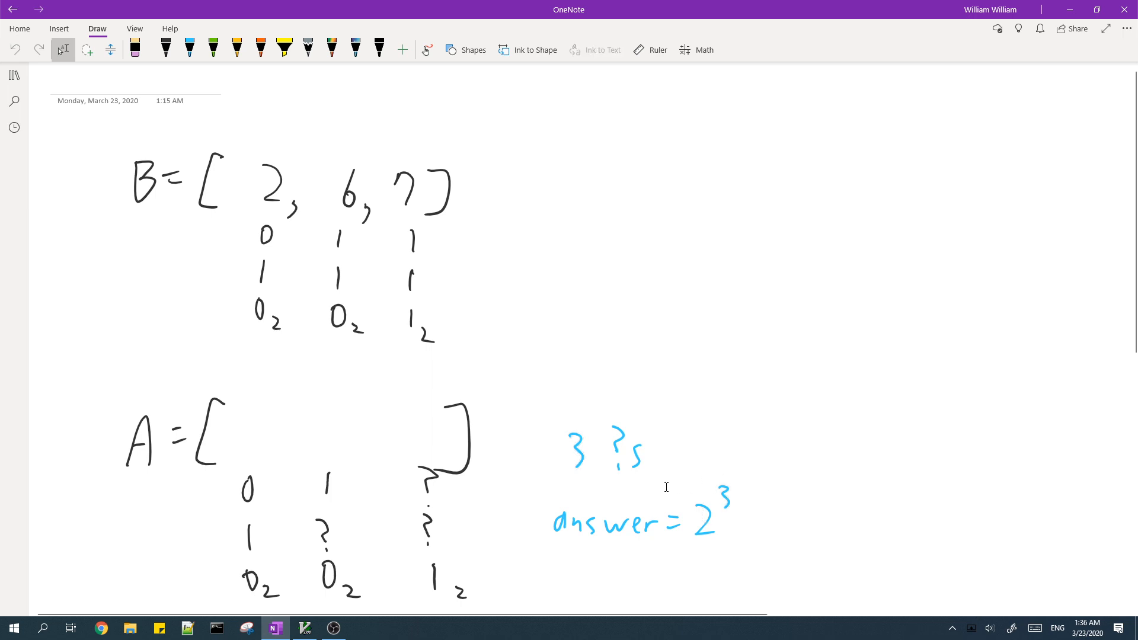
pyautogui.moveTo(532, 399)
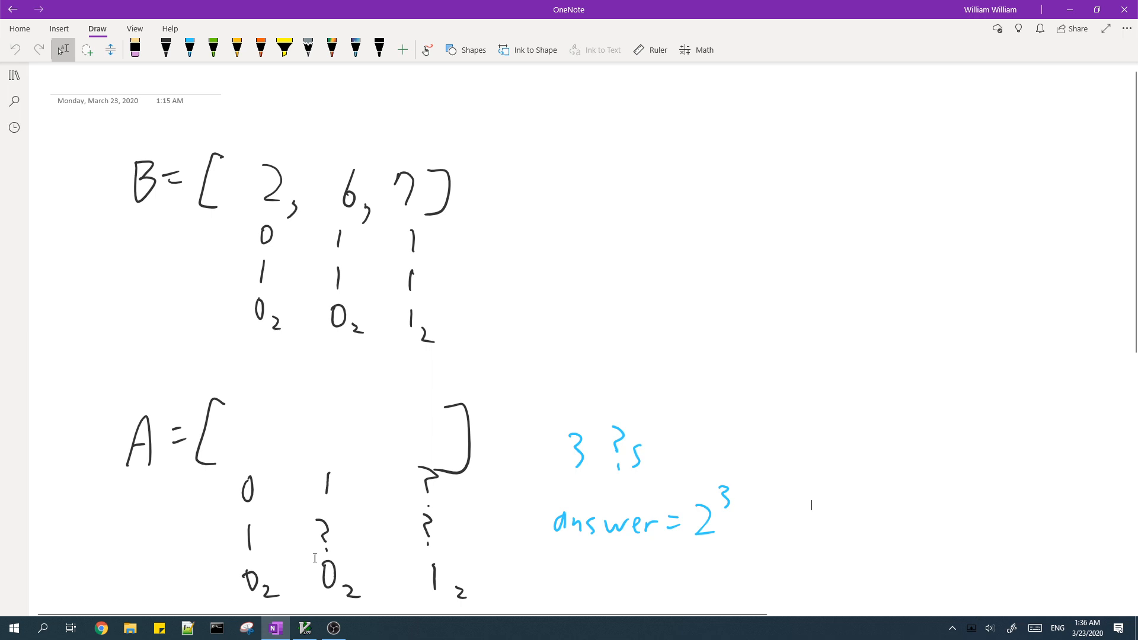
# Step: Switch to A.cpp in GVim after noting 3 unknown bits give answer 2^3
pyautogui.click(304, 628)
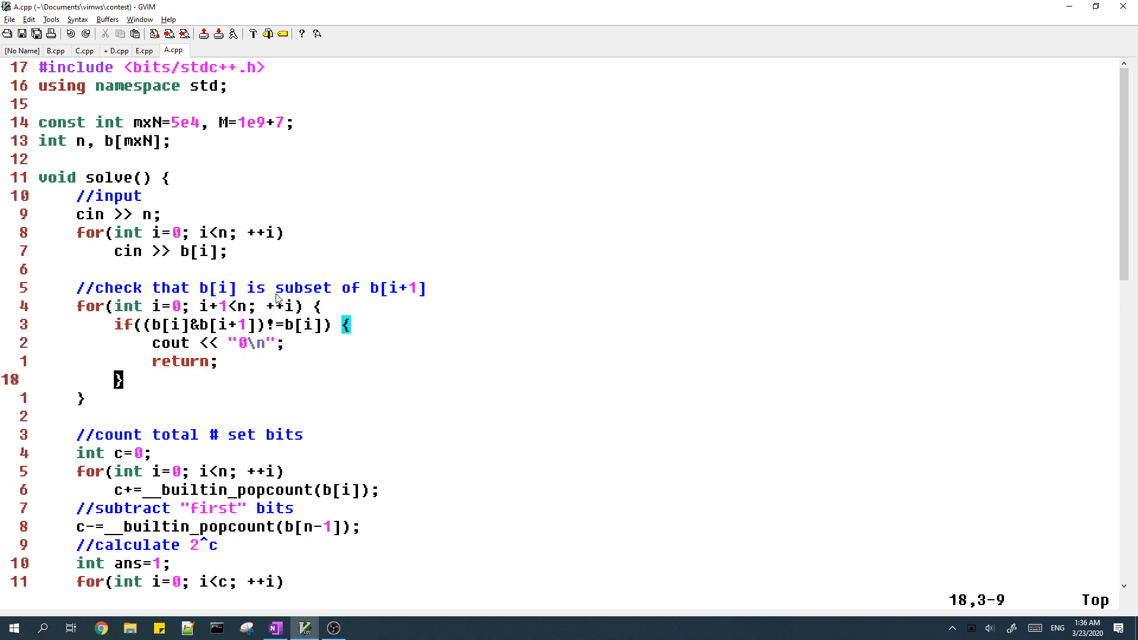
pyautogui.moveTo(441, 293)
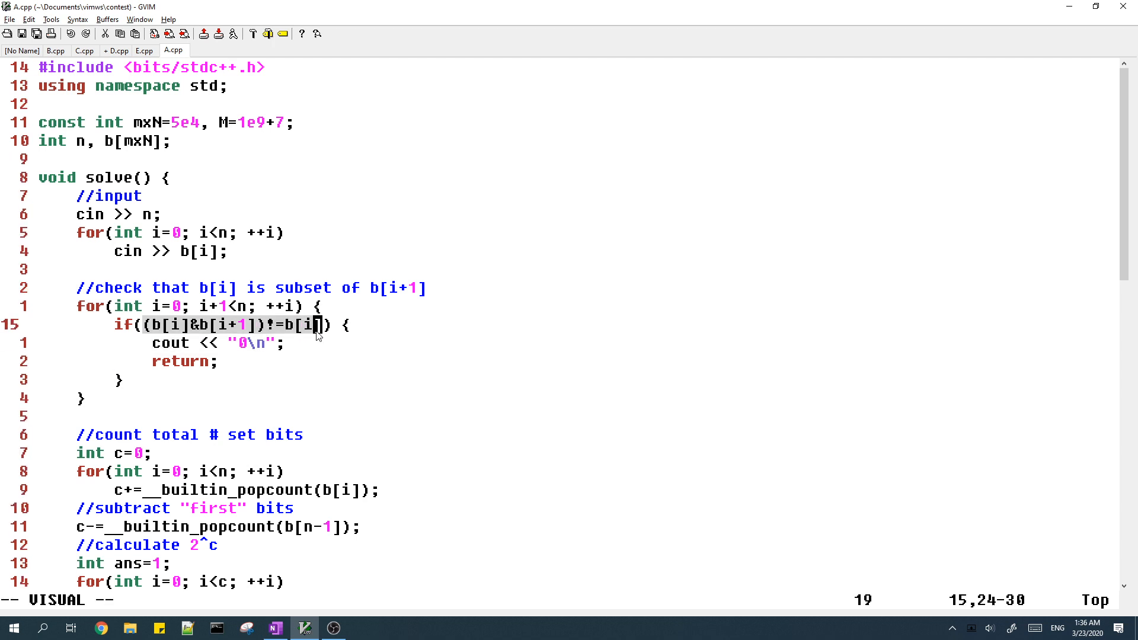
pyautogui.moveTo(344, 326)
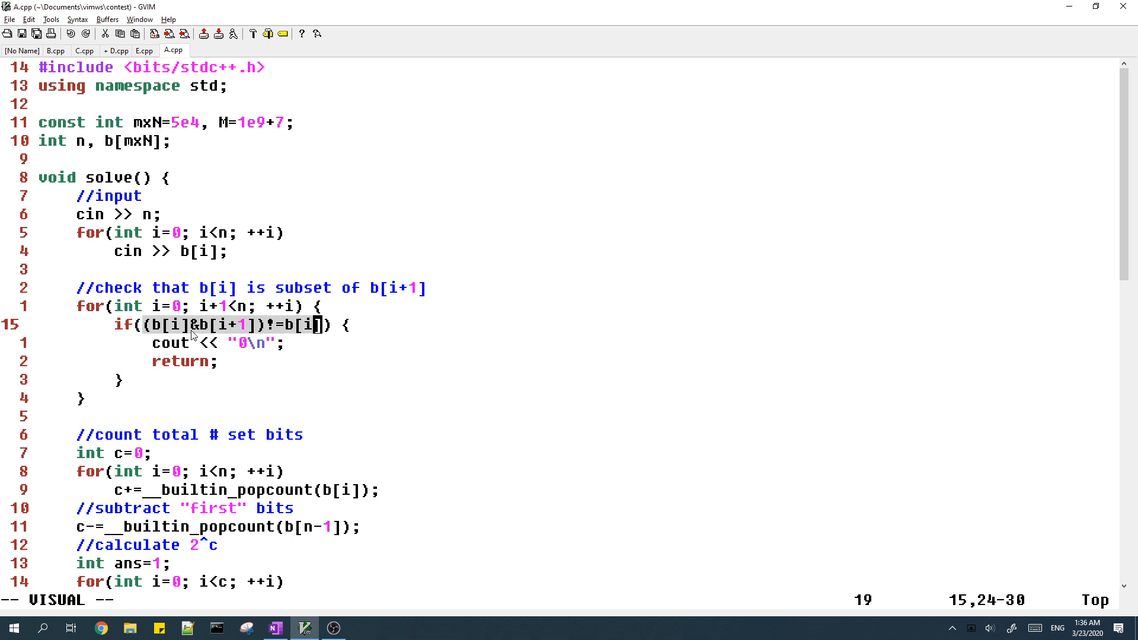
pyautogui.moveTo(245, 334)
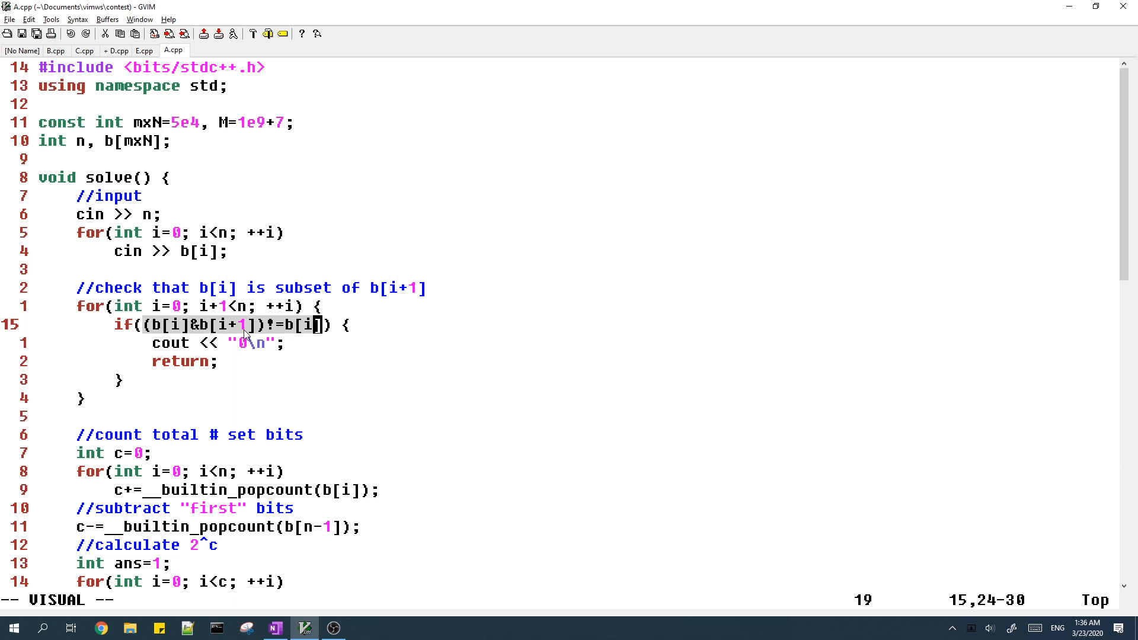
pyautogui.moveTo(187, 345)
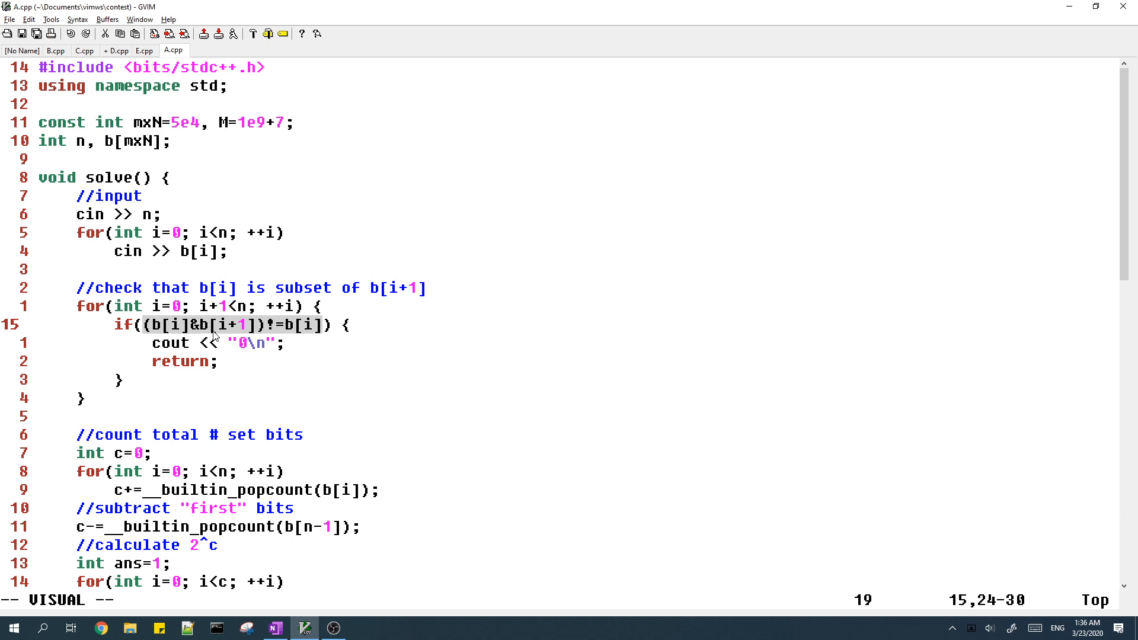
pyautogui.moveTo(269, 306)
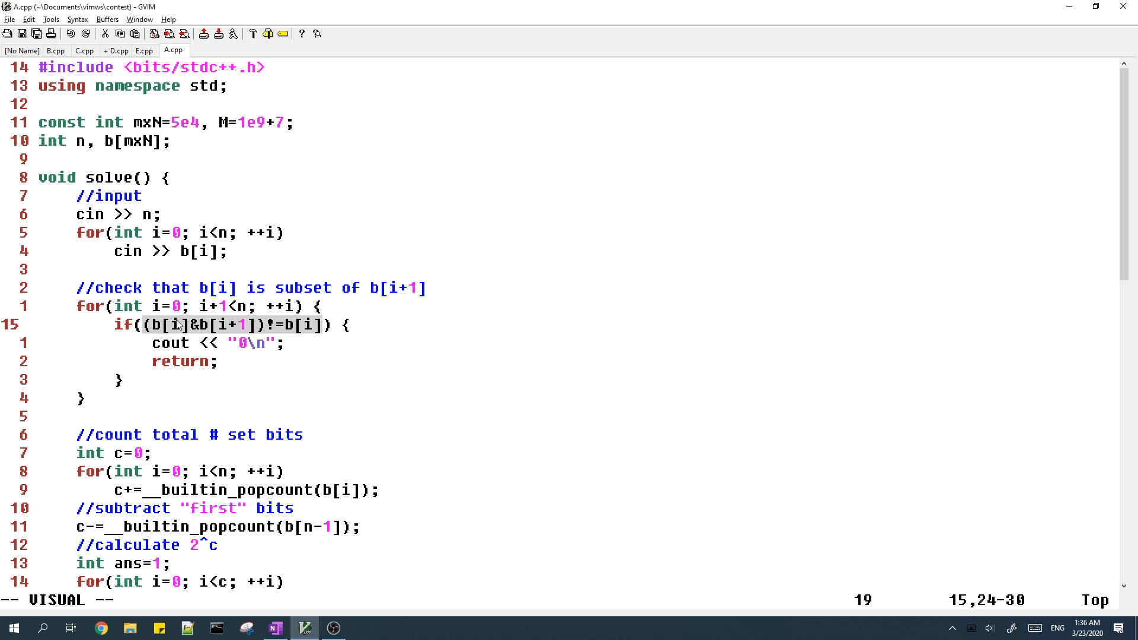
pyautogui.moveTo(293, 338)
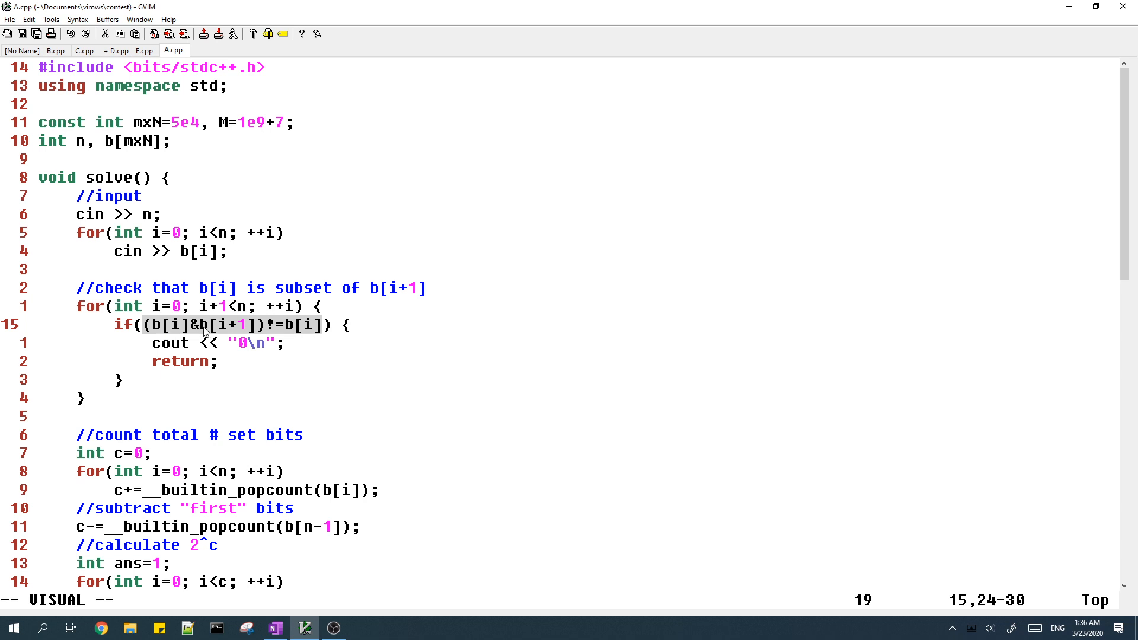
pyautogui.moveTo(284, 332)
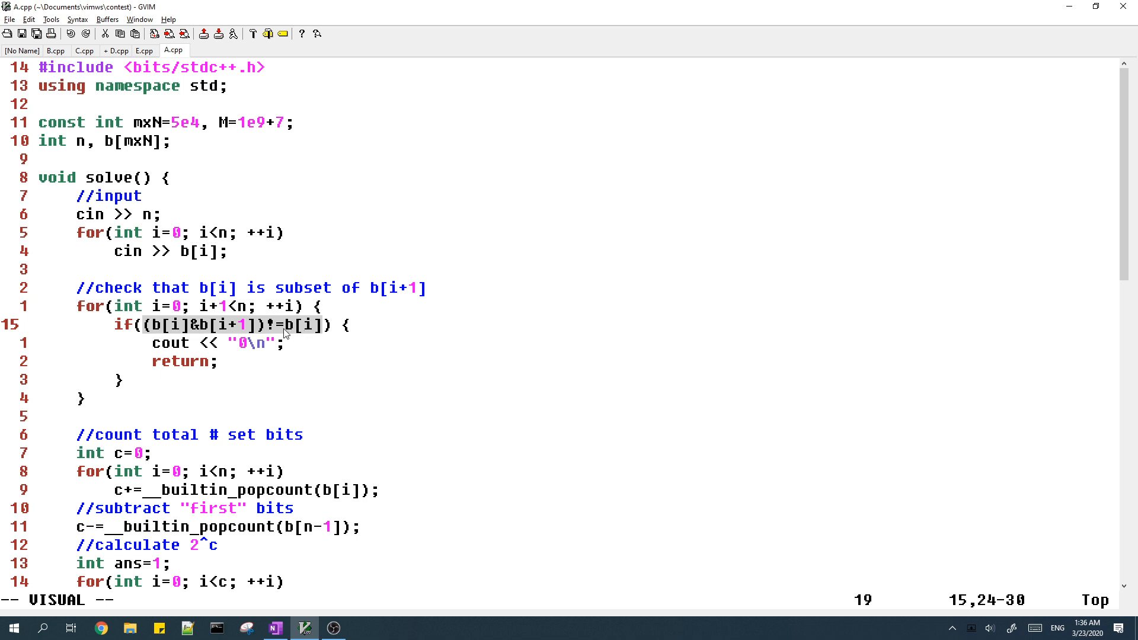
pyautogui.moveTo(260, 348)
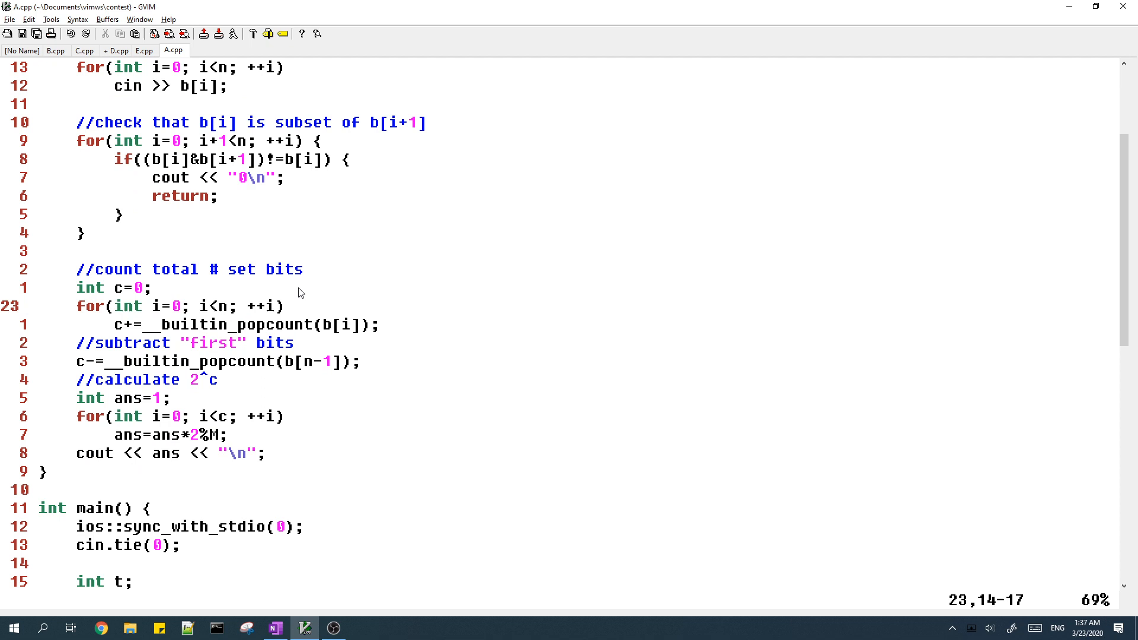
# Step: Return to the OneNote bit diagram with B = [2, 6, 7] and answer = 2^3
pyautogui.click(274, 628)
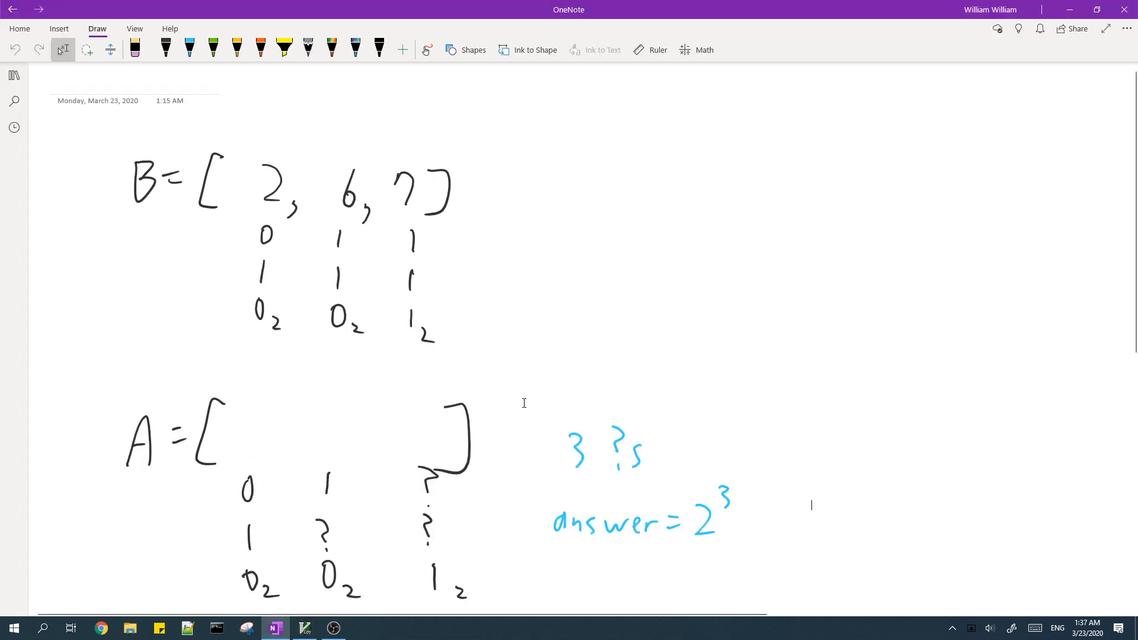
# Step: Point out 6's middle bit and A's unknown middle and top bits, then return to A.cpp
pyautogui.click(427, 525)
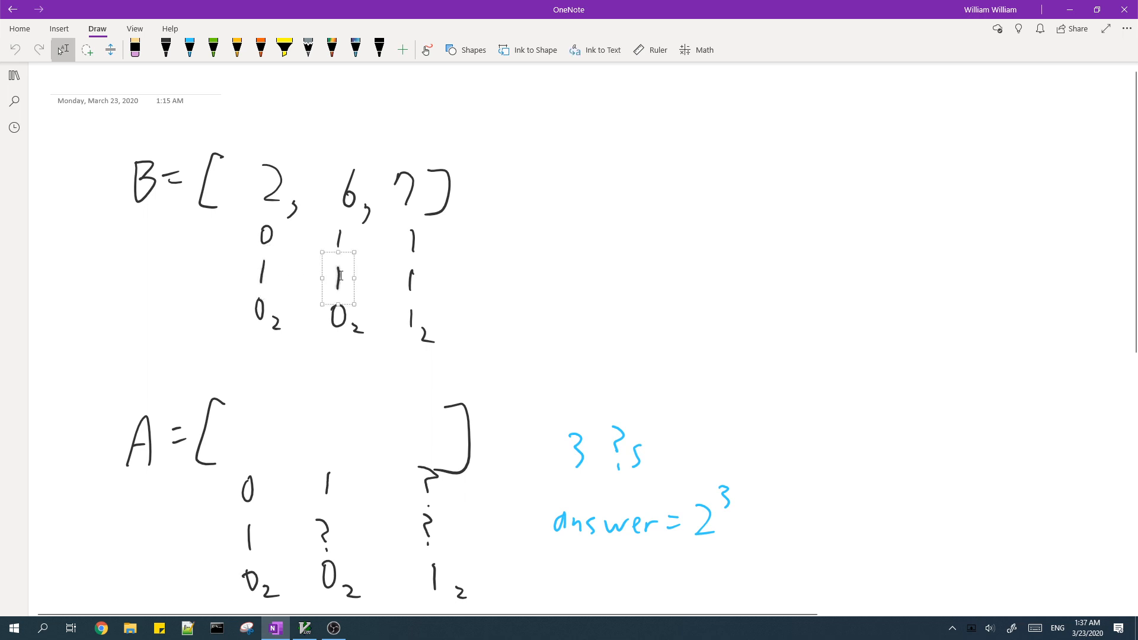
pyautogui.moveTo(336, 277); pyautogui.dragTo(411, 282)
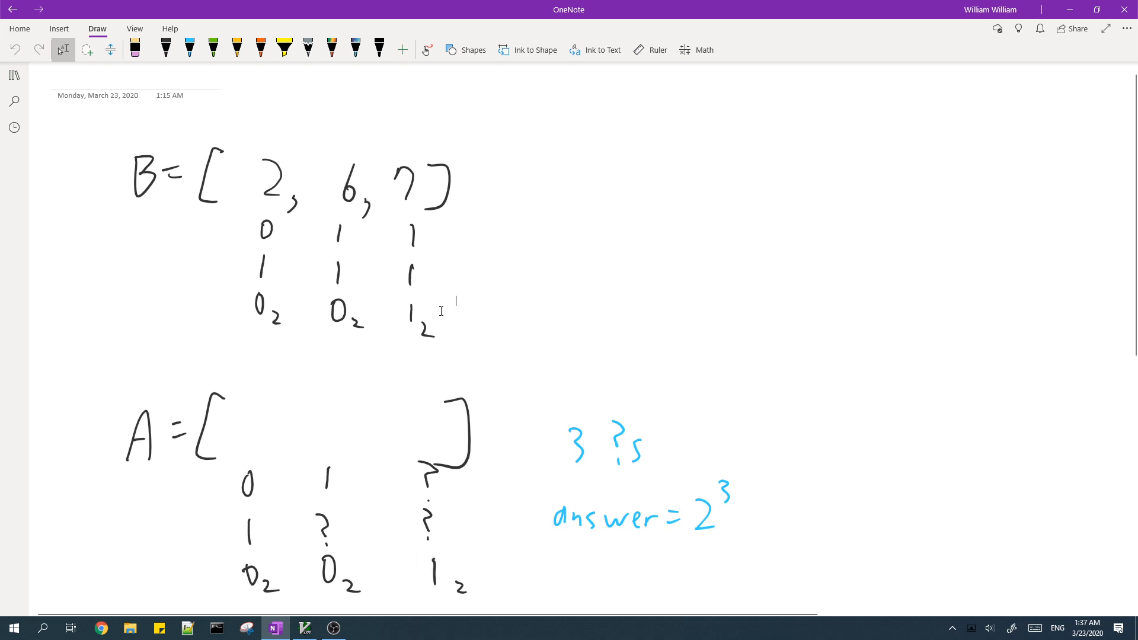
pyautogui.click(322, 526)
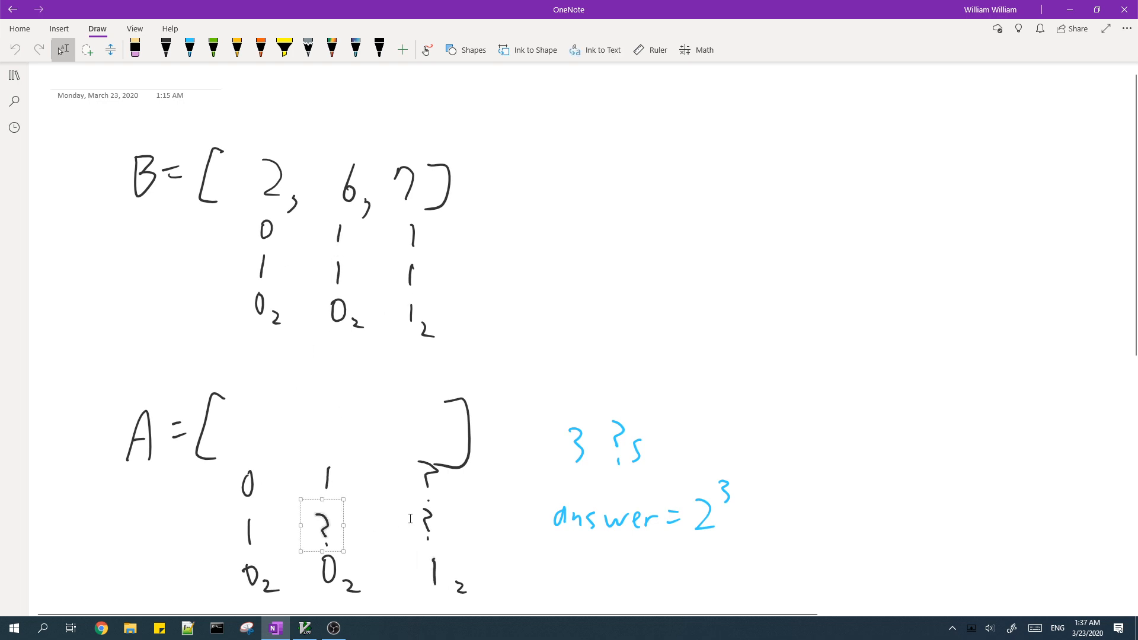
pyautogui.moveTo(321, 526); pyautogui.dragTo(426, 475)
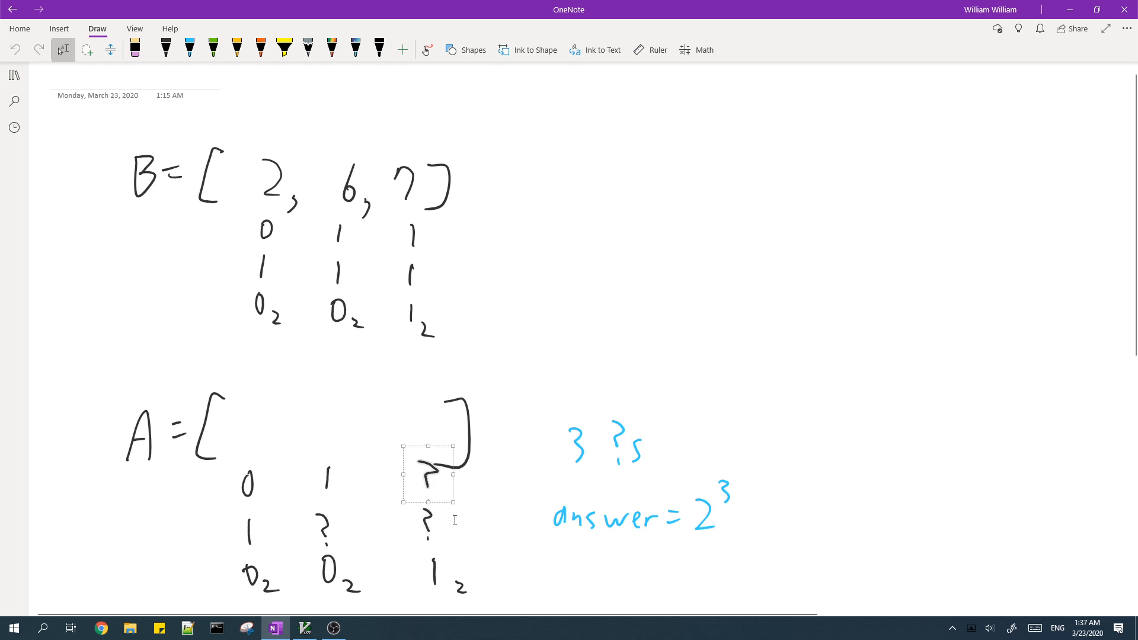
pyautogui.click(304, 628)
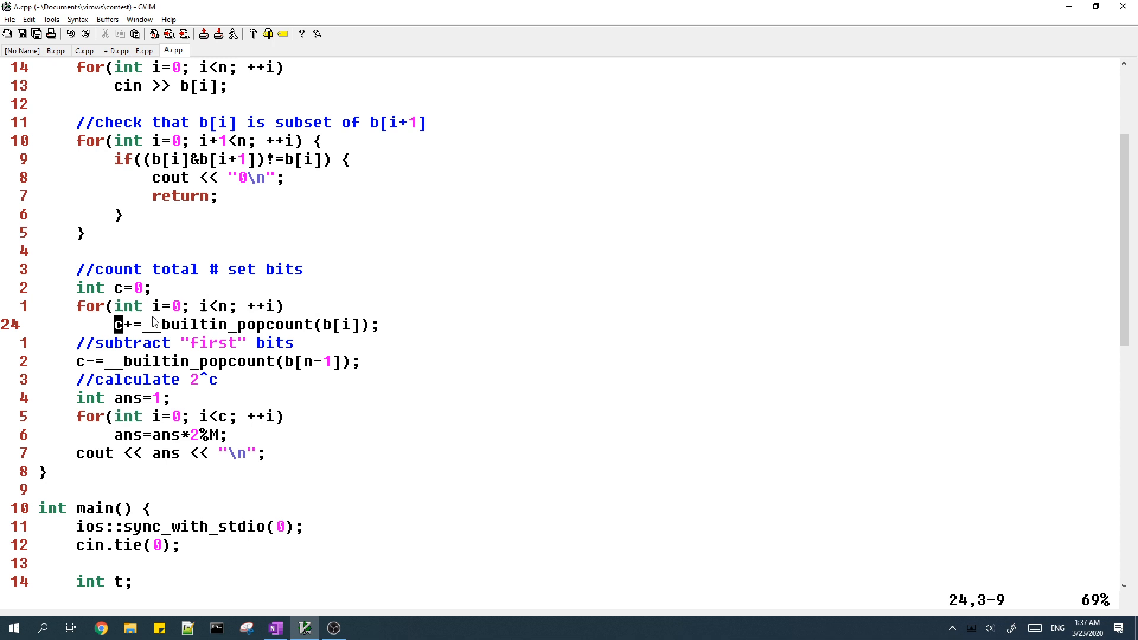
# Step: Highlight the top bit of 6 and all three bits of 7, then return to A.cpp
pyautogui.click(274, 628)
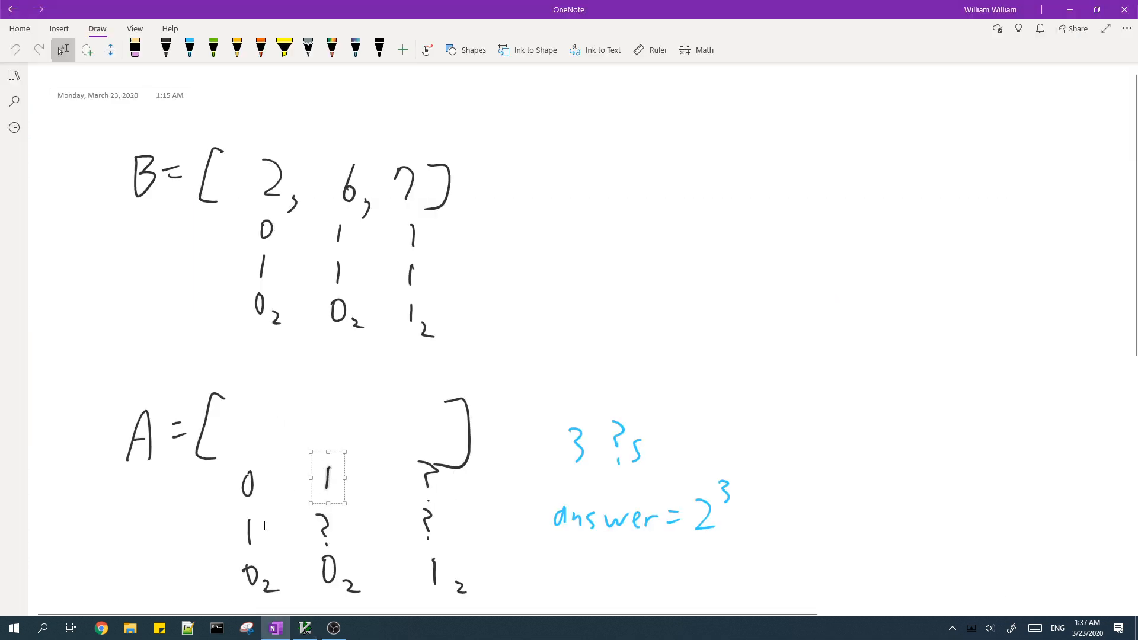
pyautogui.moveTo(327, 477); pyautogui.dragTo(433, 571)
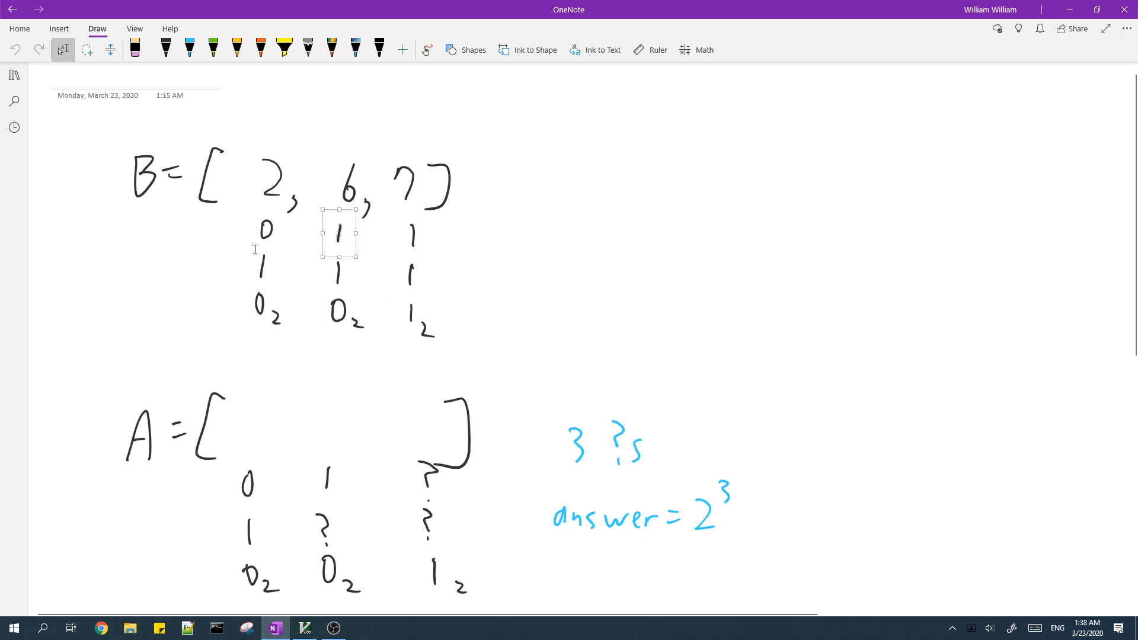
pyautogui.moveTo(368, 243)
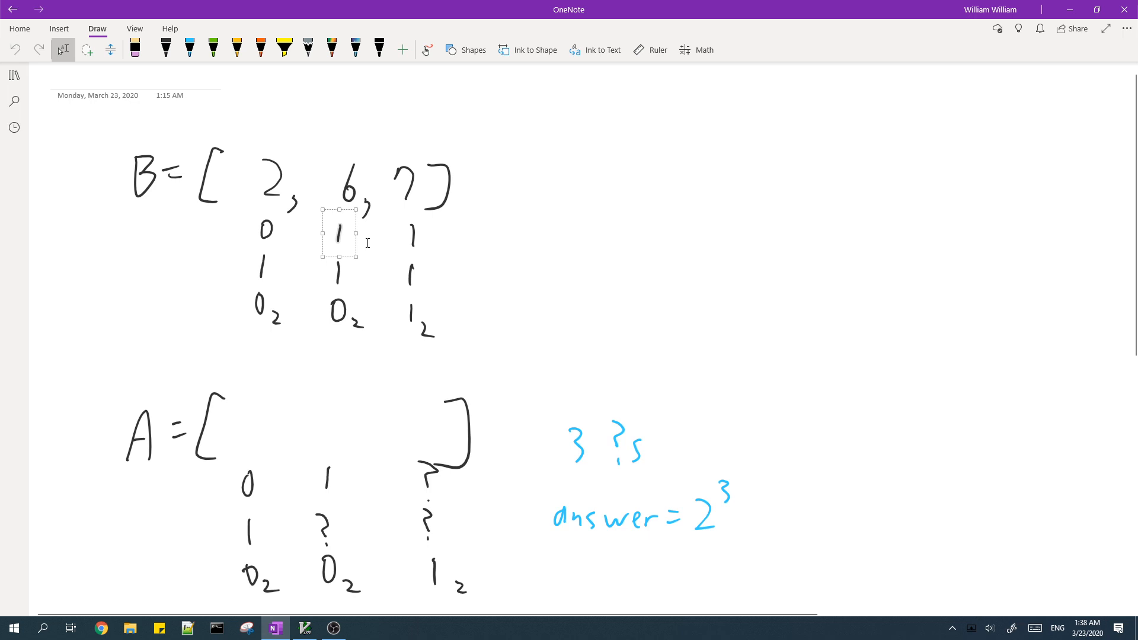
pyautogui.moveTo(343, 226)
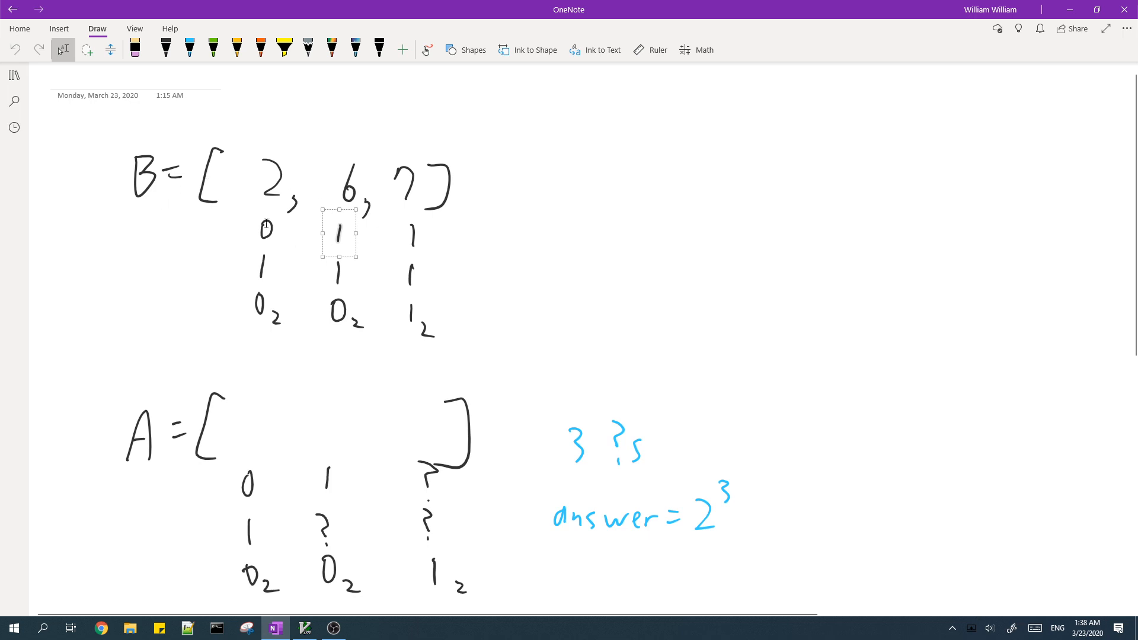
pyautogui.moveTo(337, 233); pyautogui.dragTo(414, 233)
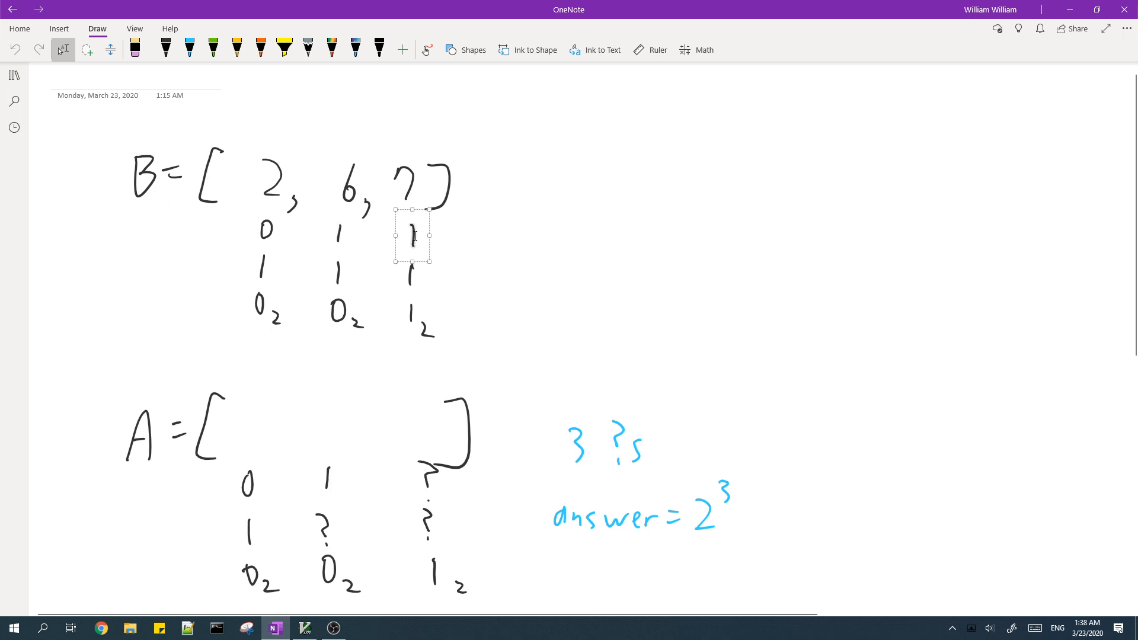
pyautogui.moveTo(411, 236); pyautogui.dragTo(411, 276)
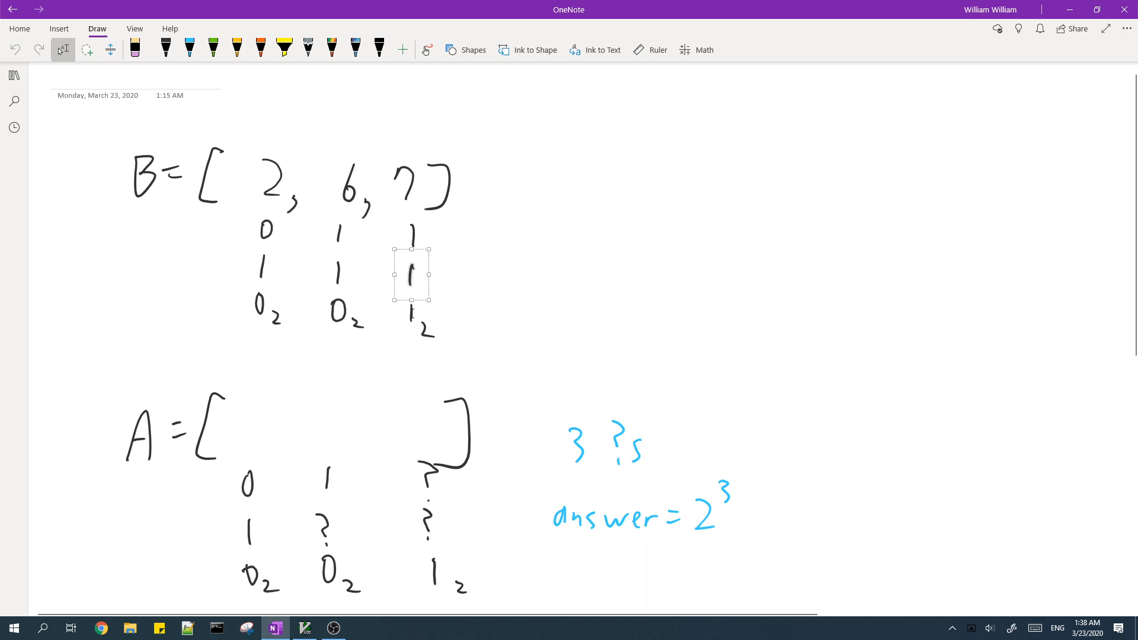
pyautogui.moveTo(412, 273); pyautogui.dragTo(412, 236)
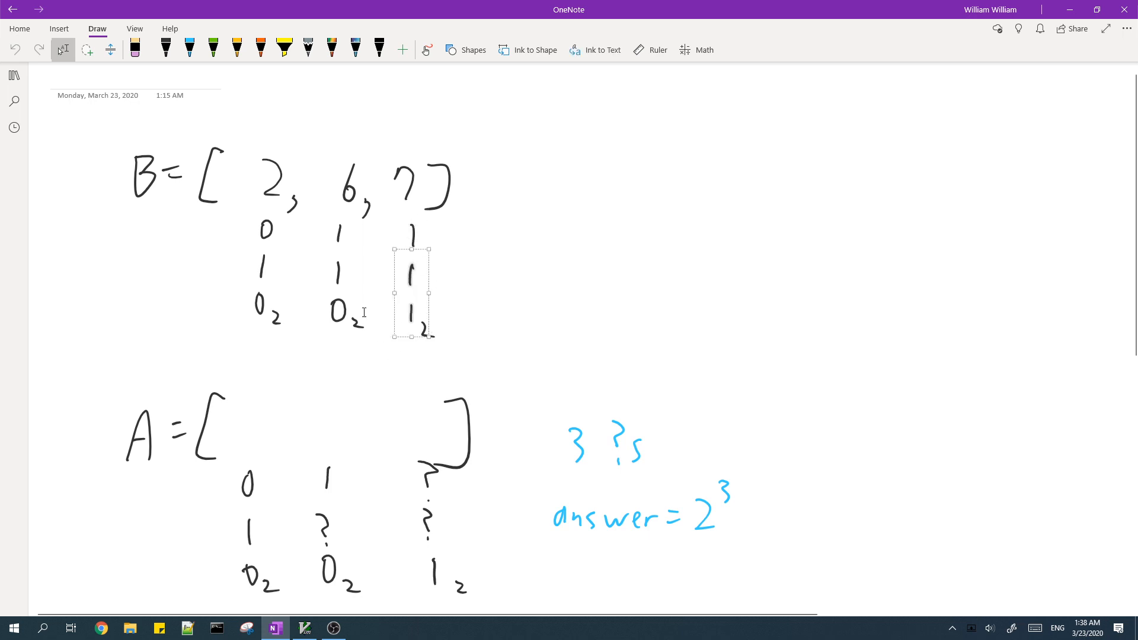
pyautogui.click(304, 628)
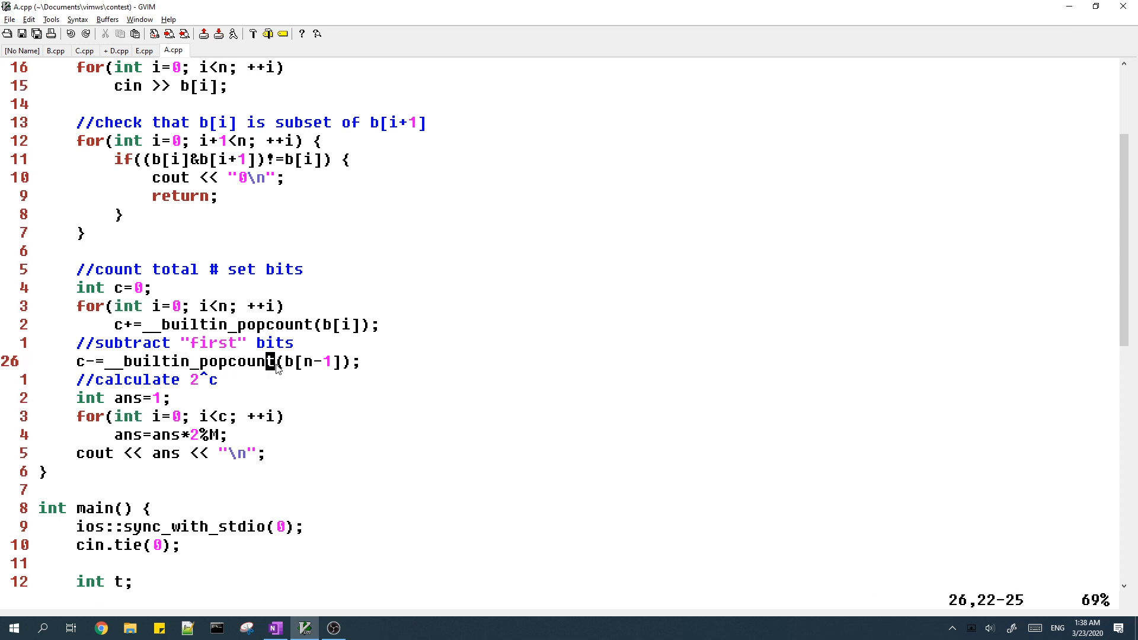
pyautogui.click(273, 628)
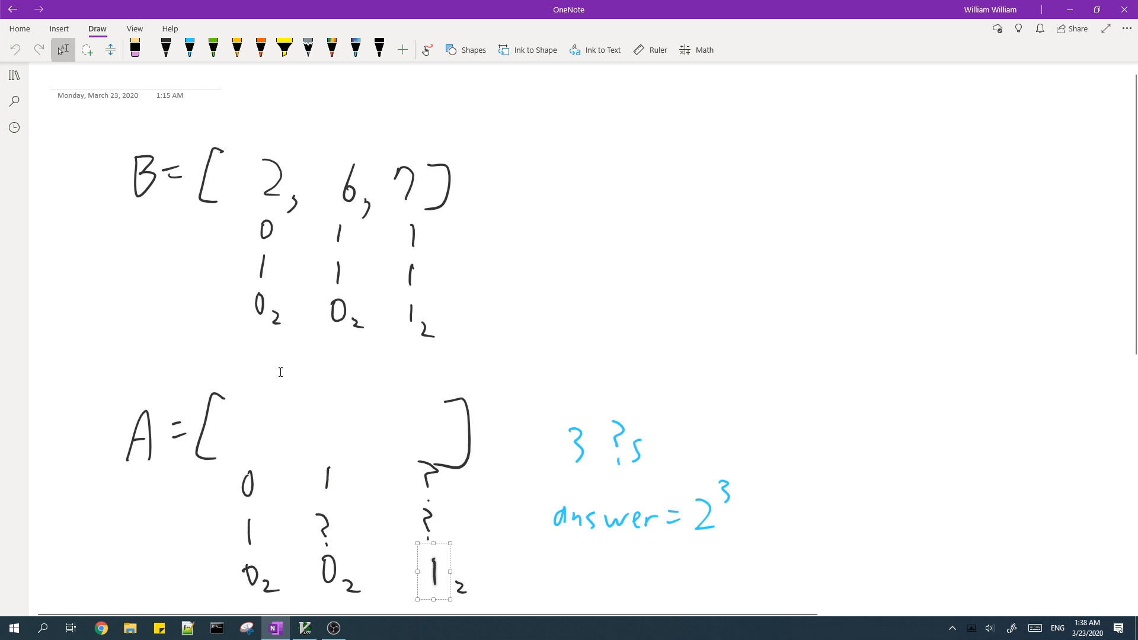
pyautogui.click(305, 628)
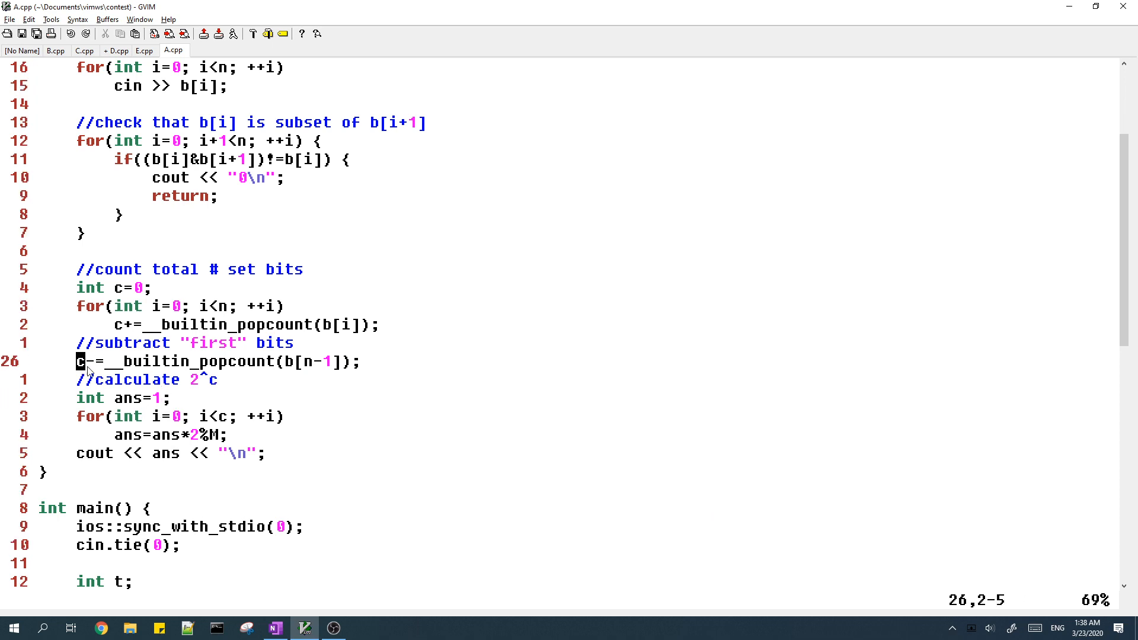
pyautogui.click(274, 628)
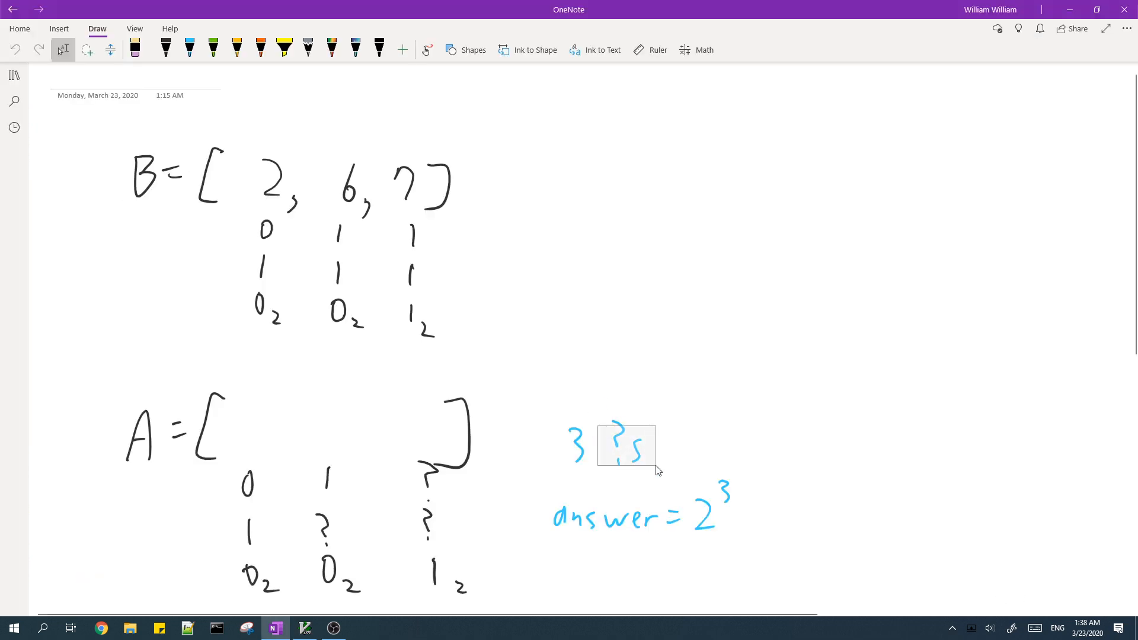
pyautogui.click(304, 629)
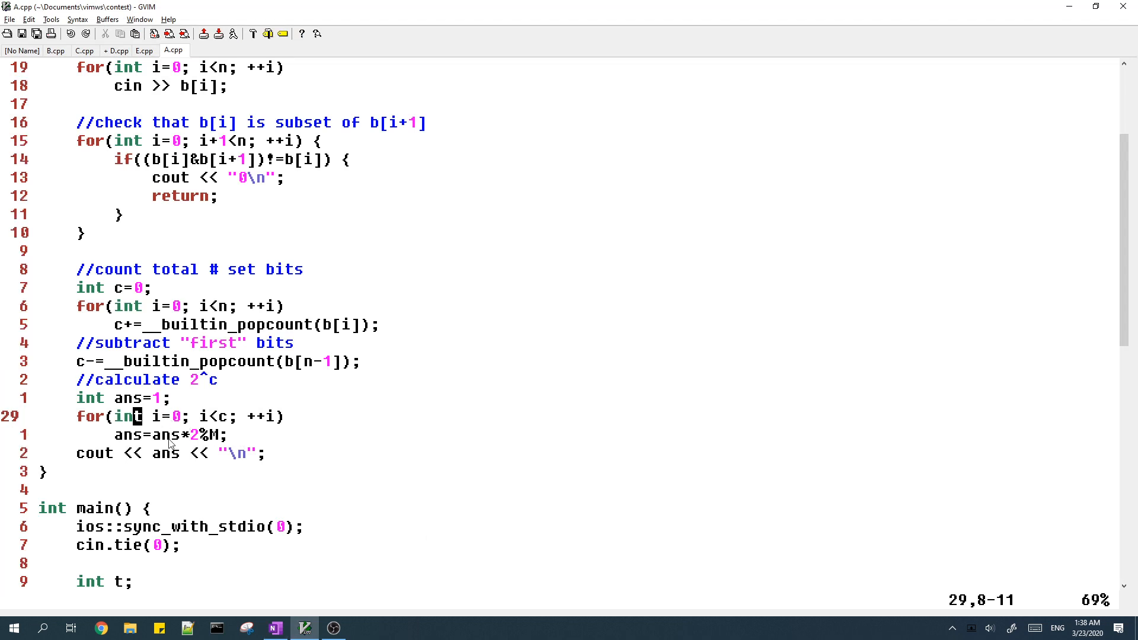